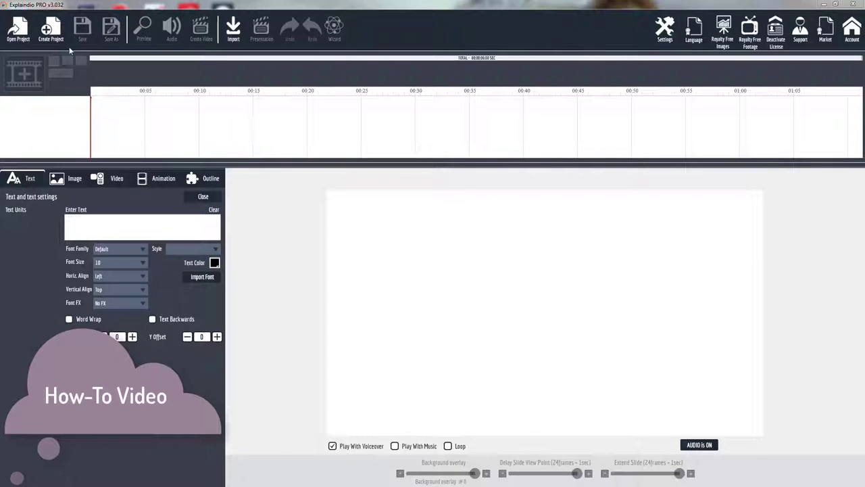
Create a new project named 'geo test'
click(46, 30)
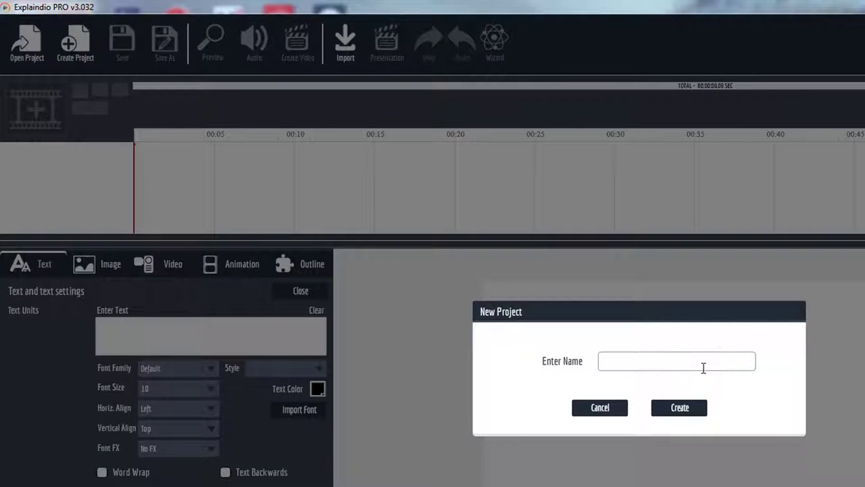
text(geo)
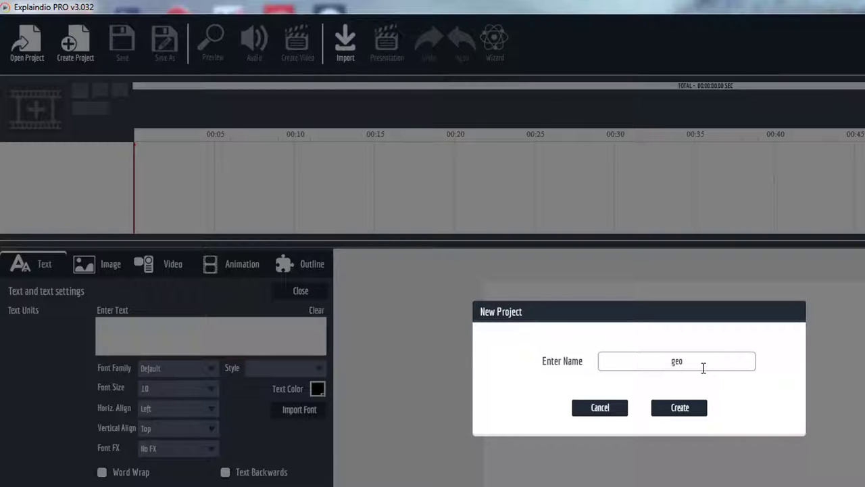
text(test)
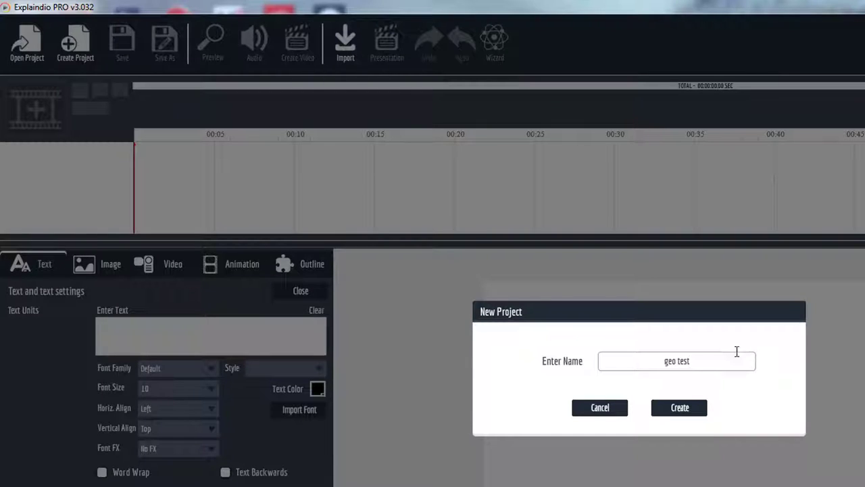
click(679, 407)
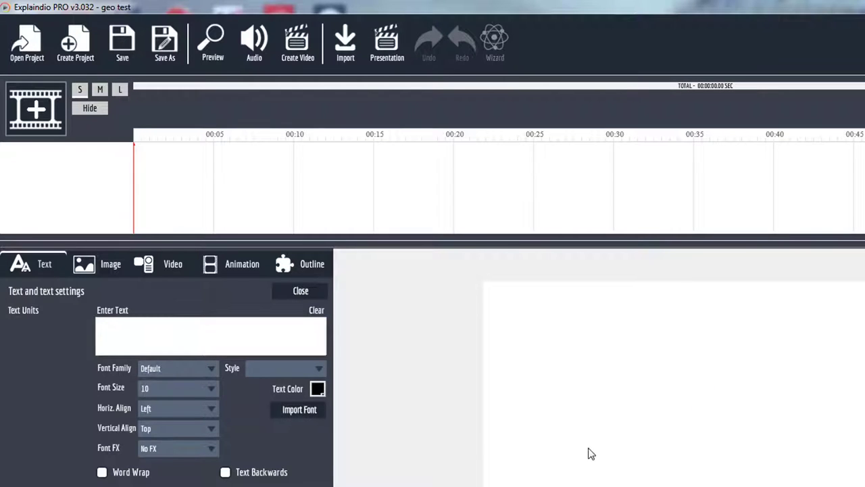
mouse_move(95, 184)
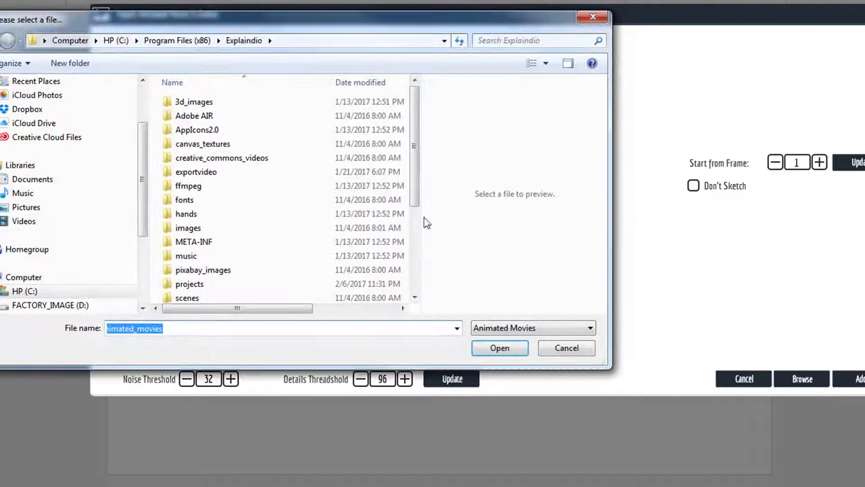
Choose the GM-Geometric 02 (20 Sec) matte from Animated Mattes > 20 Seconds > Geometric Set
scroll(down, 3)
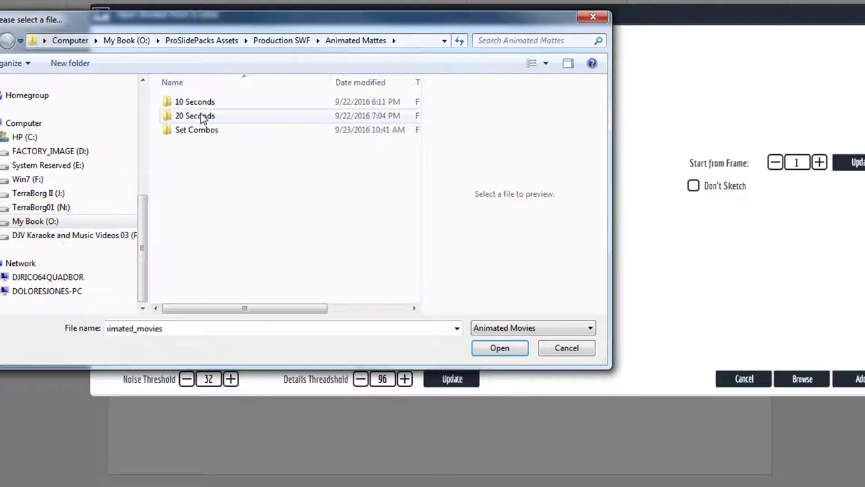
double_click(195, 115)
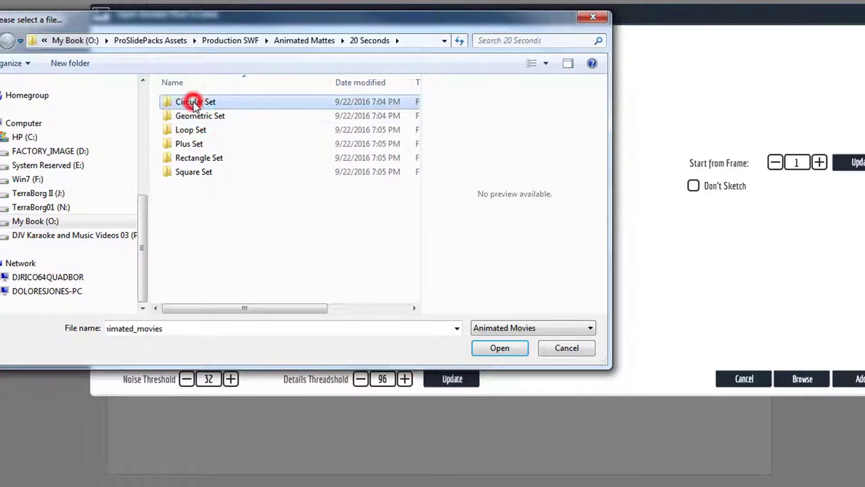
double_click(200, 116)
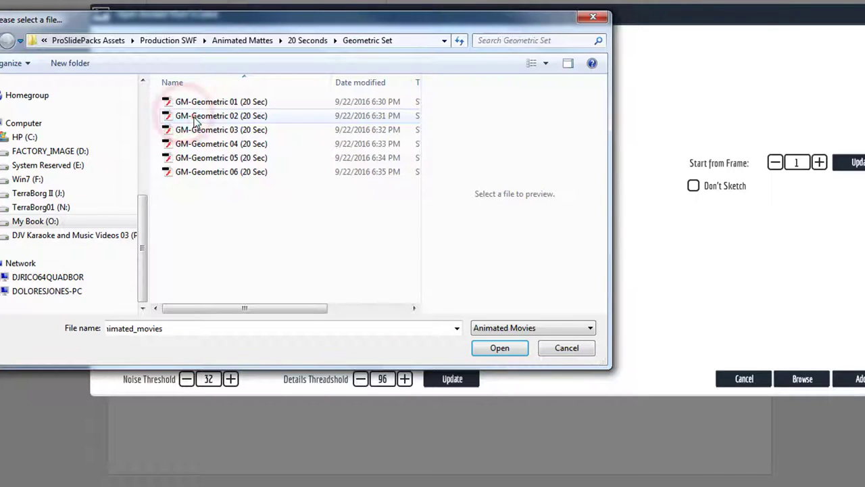
click(498, 346)
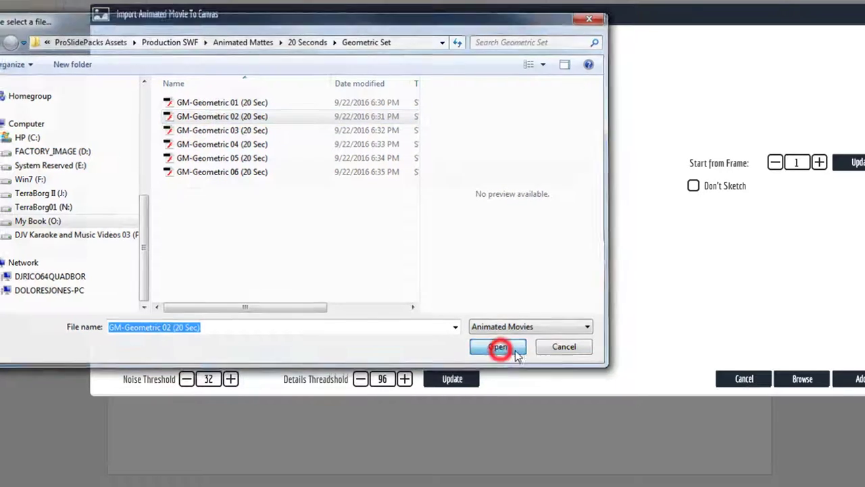
click(498, 346)
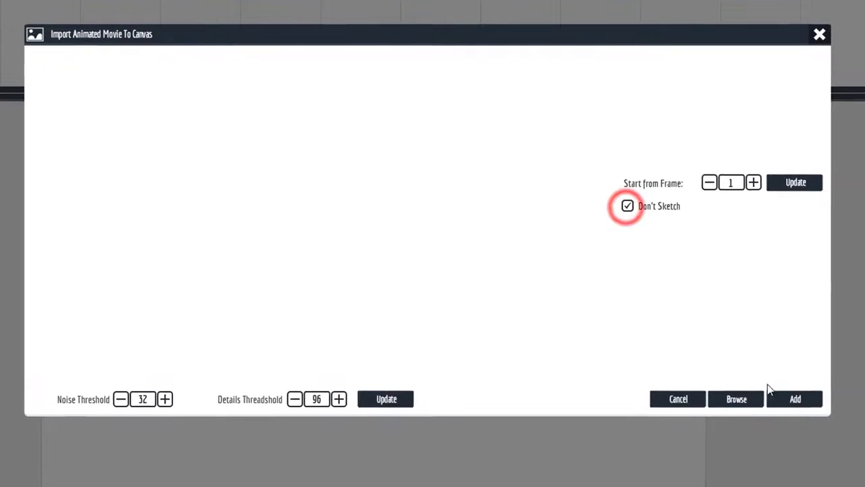
Add the matte, scale it full screen, and close the canvas
click(795, 399)
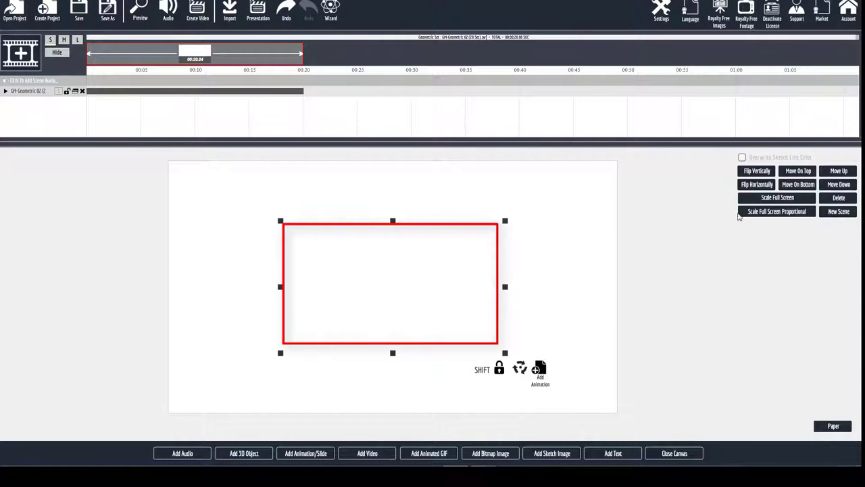
click(777, 197)
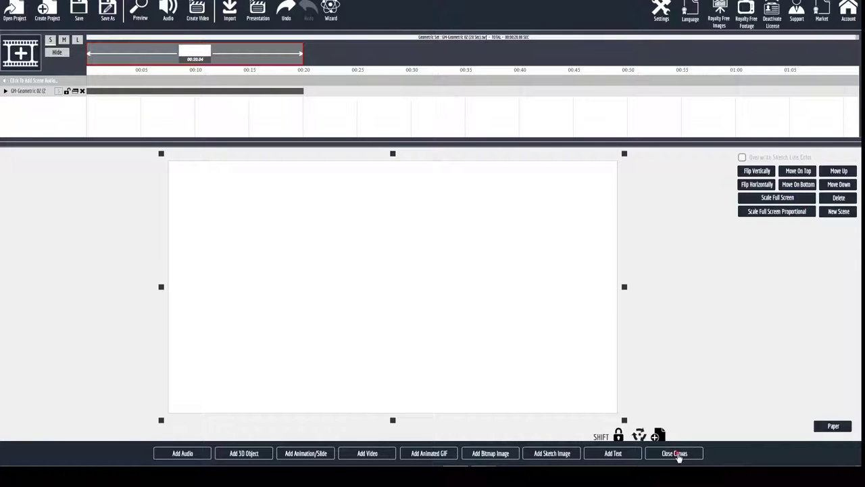
click(673, 453)
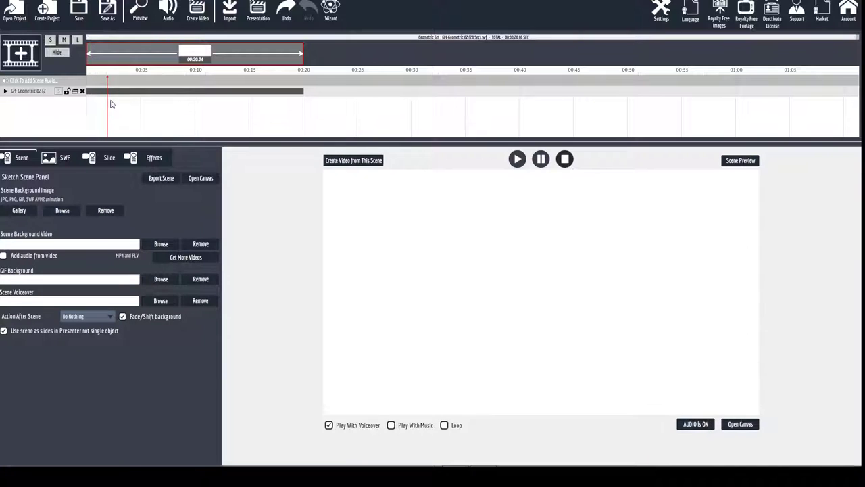
Select Video Area 2 in the matte's Customize This Animation video settings
click(541, 159)
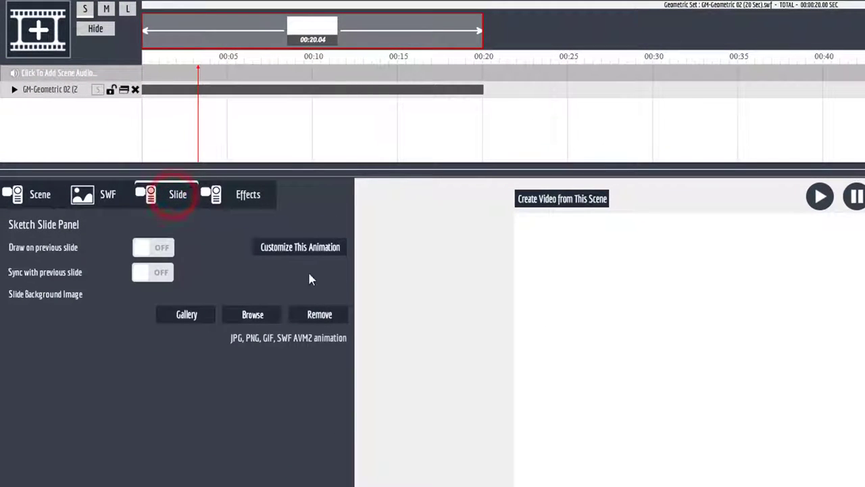
click(34, 195)
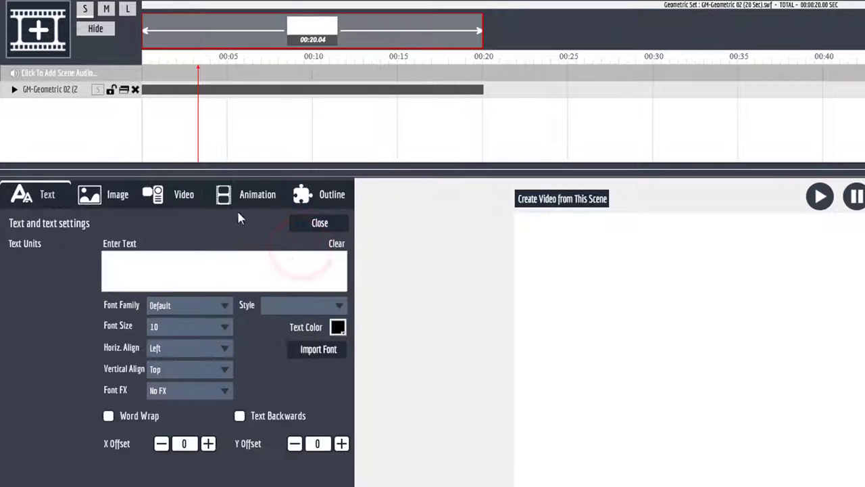
click(184, 195)
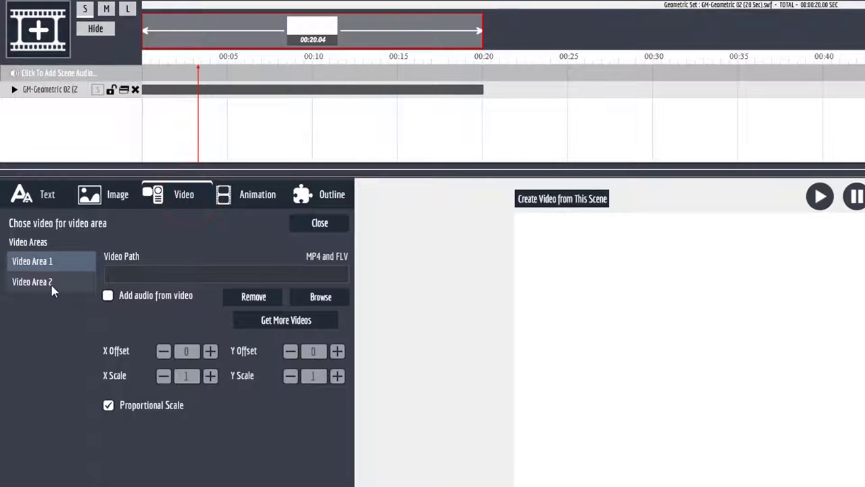
click(32, 281)
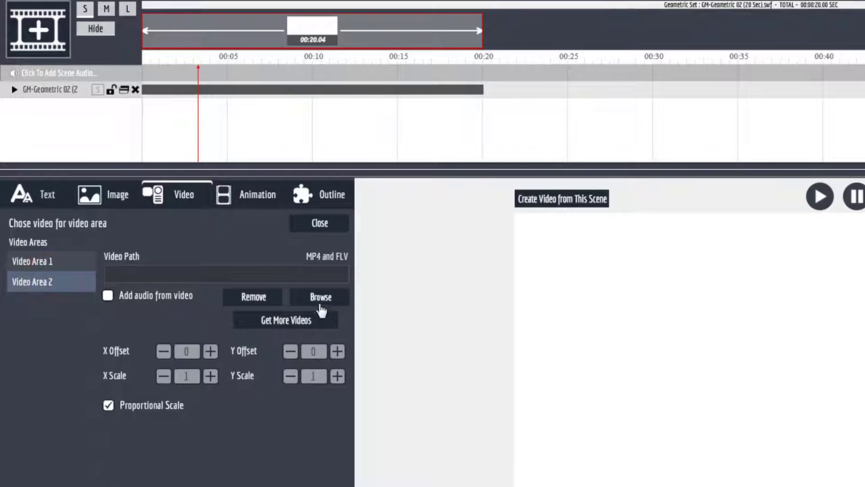
Load the pink hearts video _702 from ExplaindioHD_Video_Backgrounds-100, then select Video Area 1
click(319, 297)
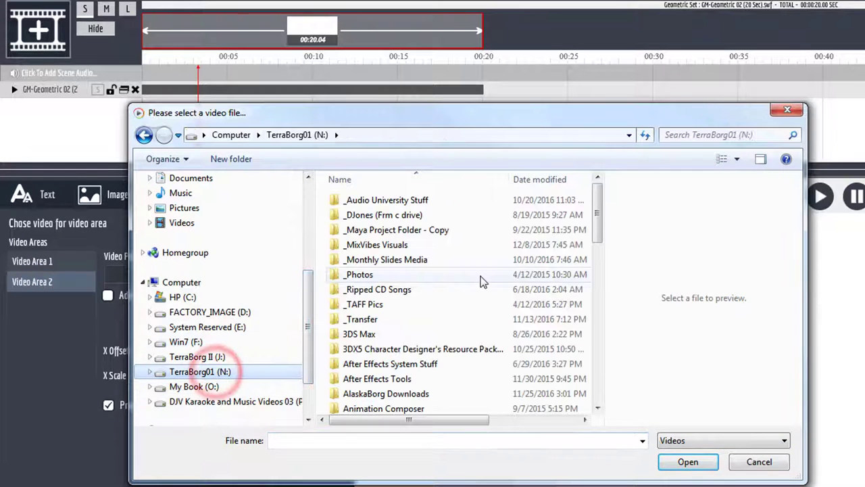
double_click(385, 260)
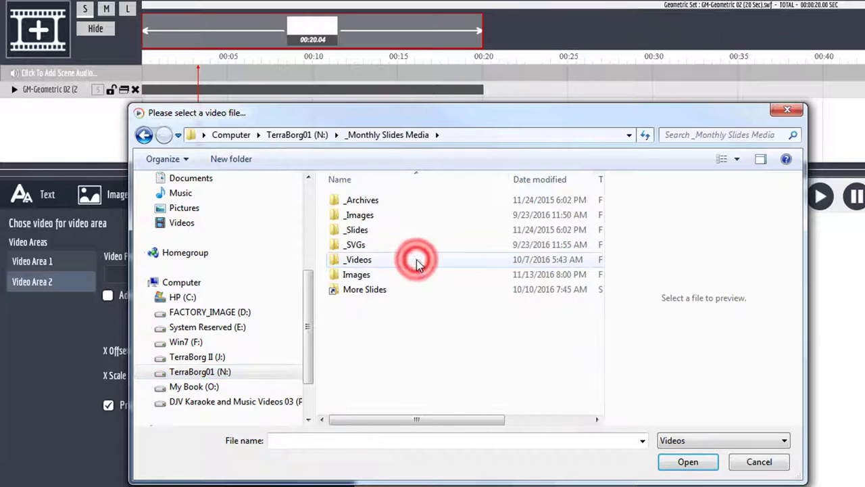
double_click(357, 260)
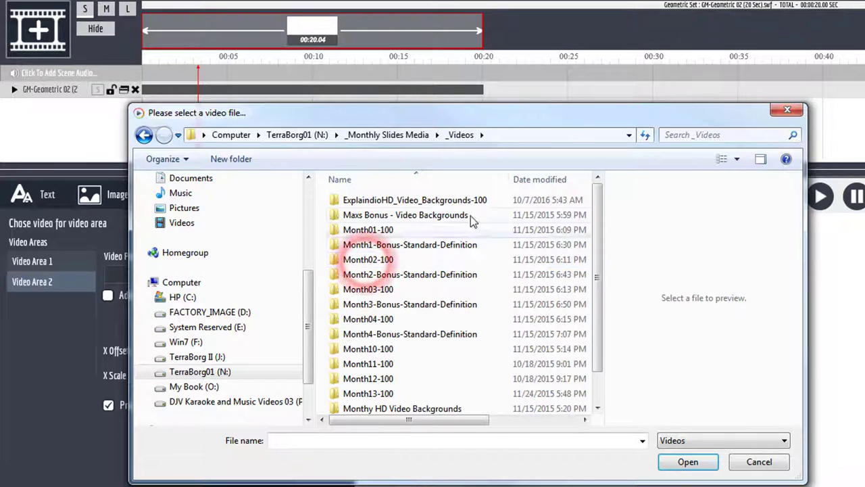
double_click(415, 200)
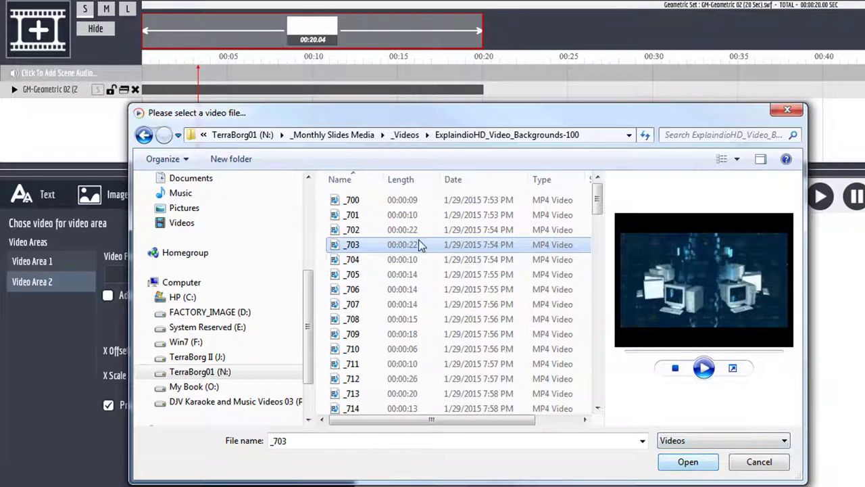
click(352, 230)
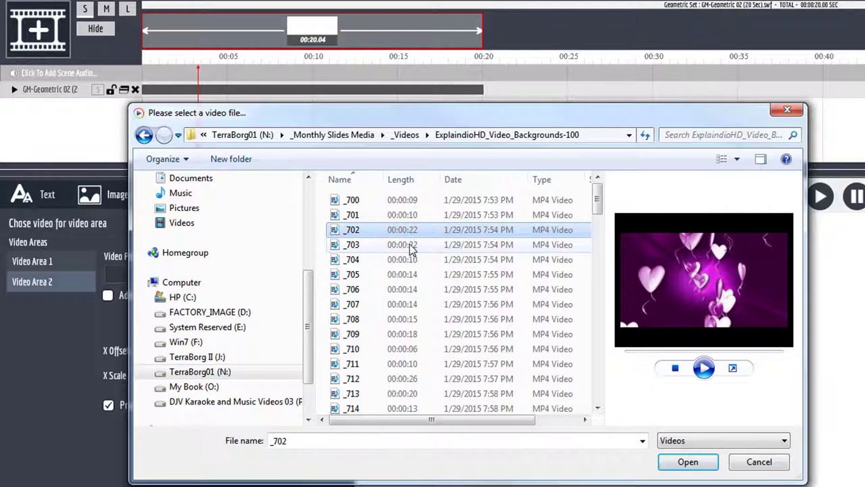
click(687, 462)
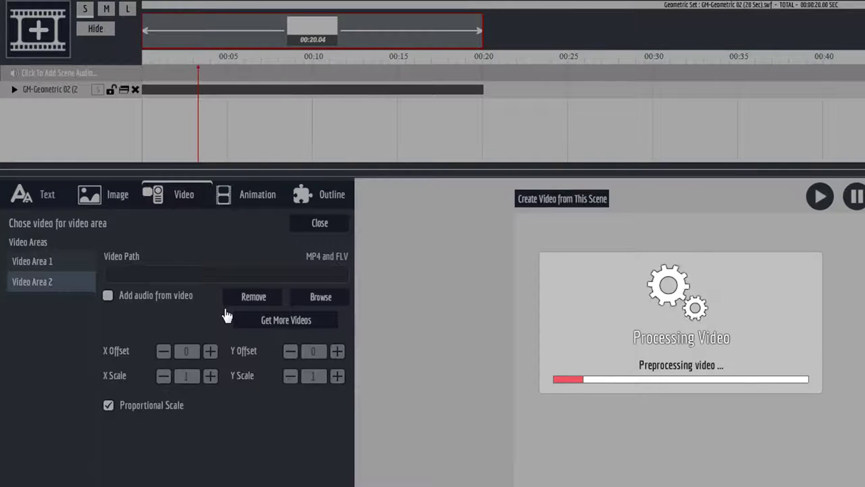
click(43, 260)
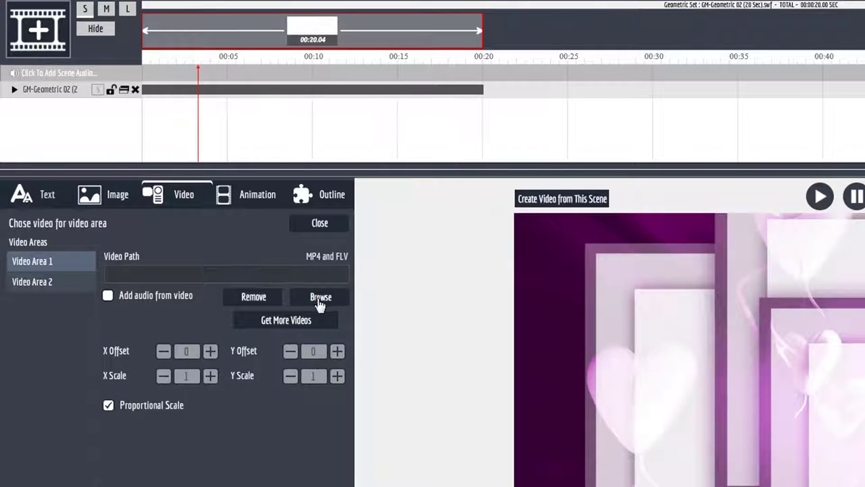
Load the blue background video _759 into Video Area 1
click(319, 297)
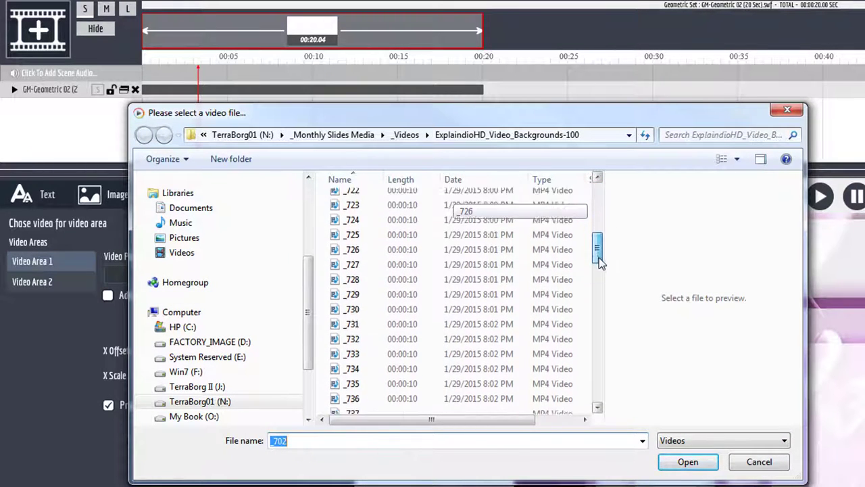
scroll(down, 3)
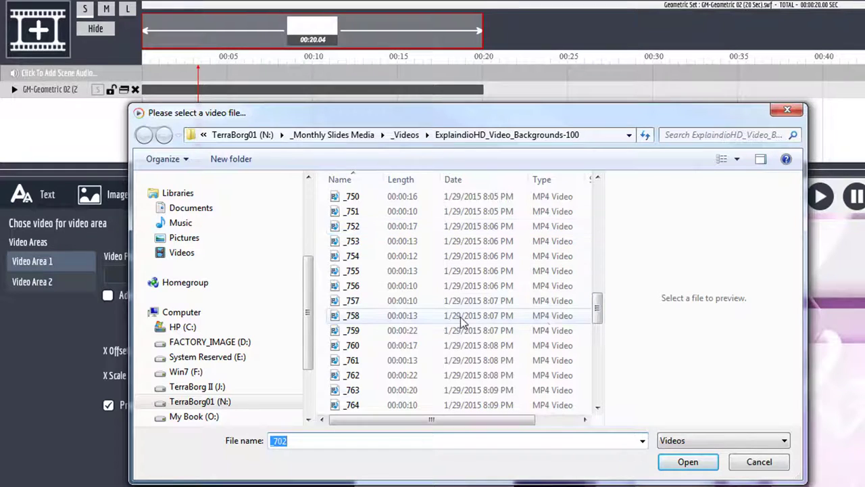
click(352, 330)
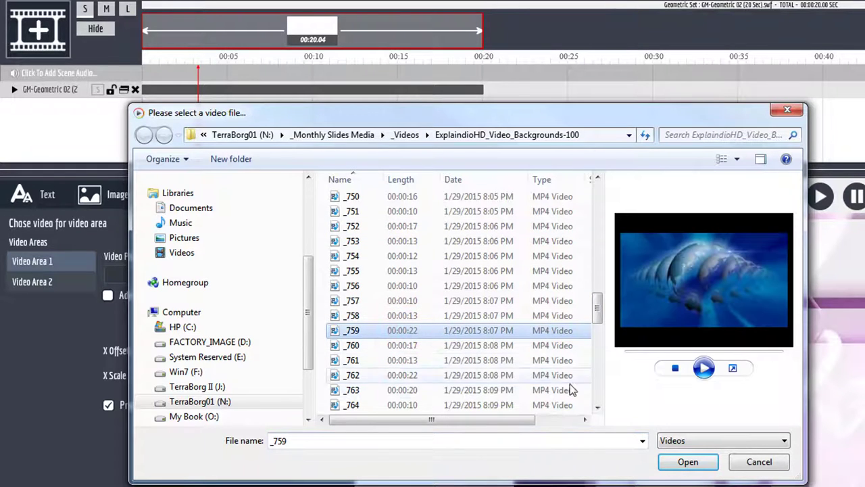
mouse_move(688, 462)
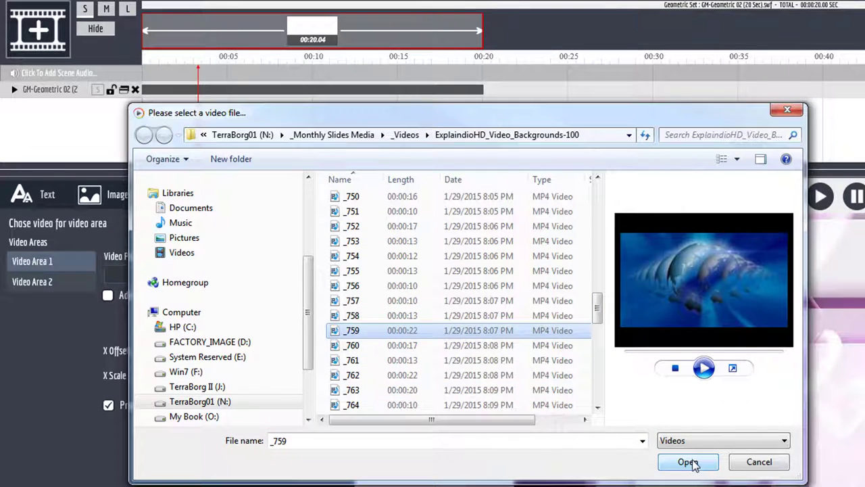
click(687, 463)
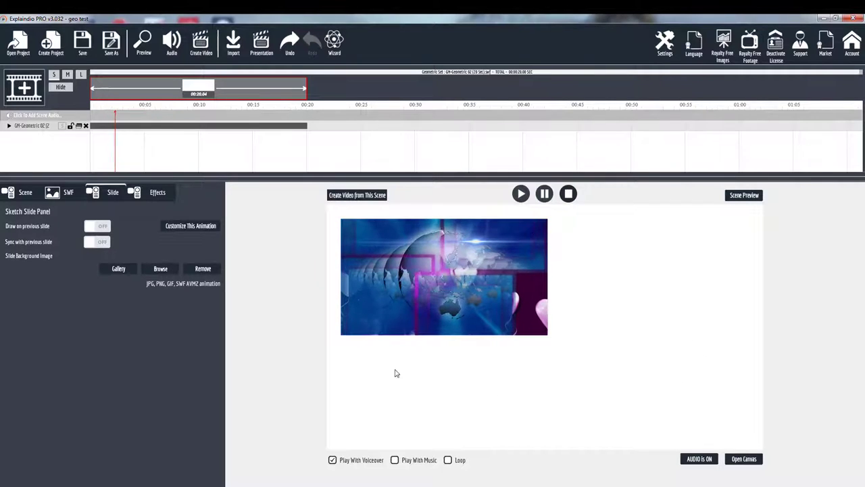
Preview the scene showing both videos through the resized geometric matte
click(521, 193)
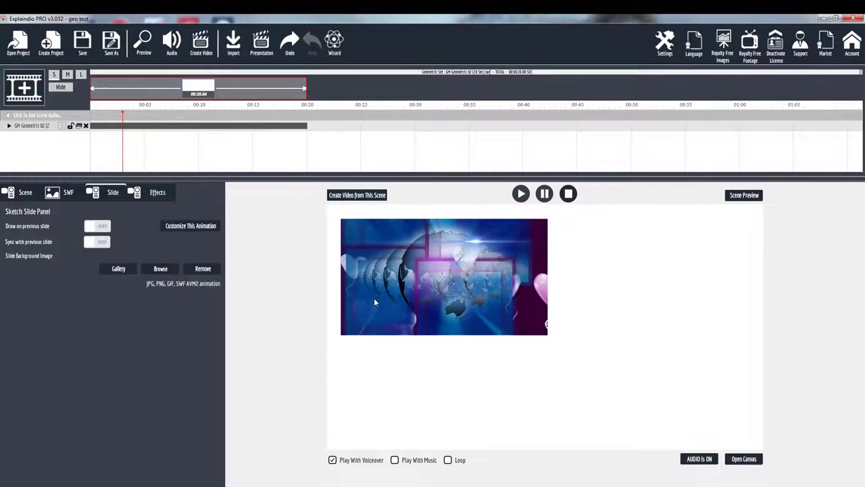